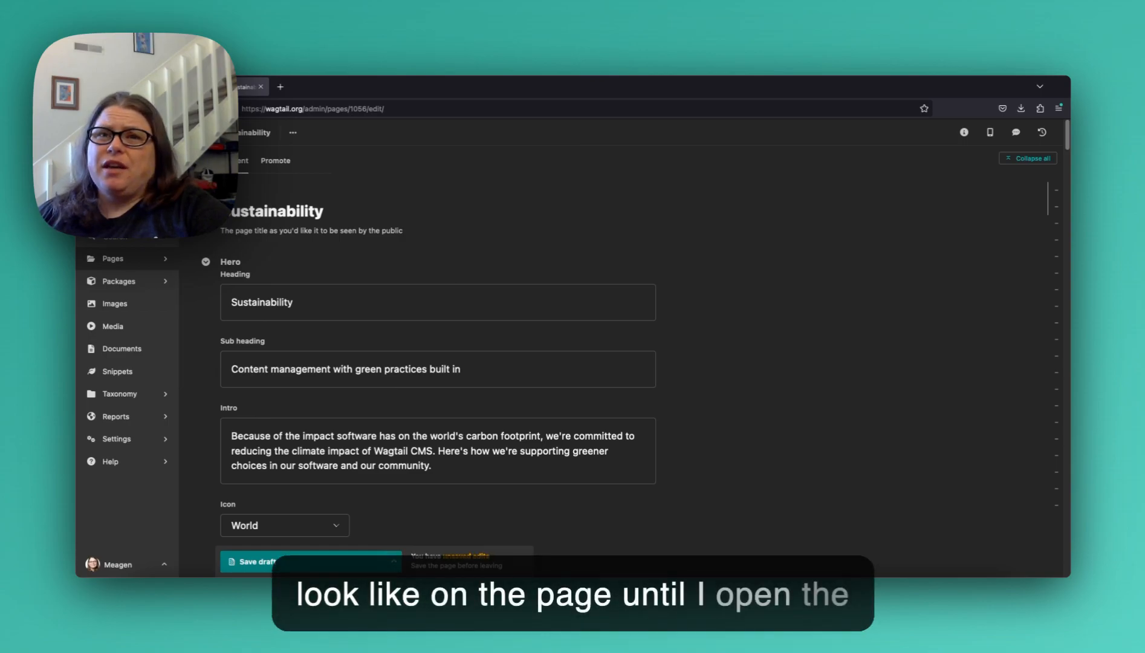
mouse_move(922, 248)
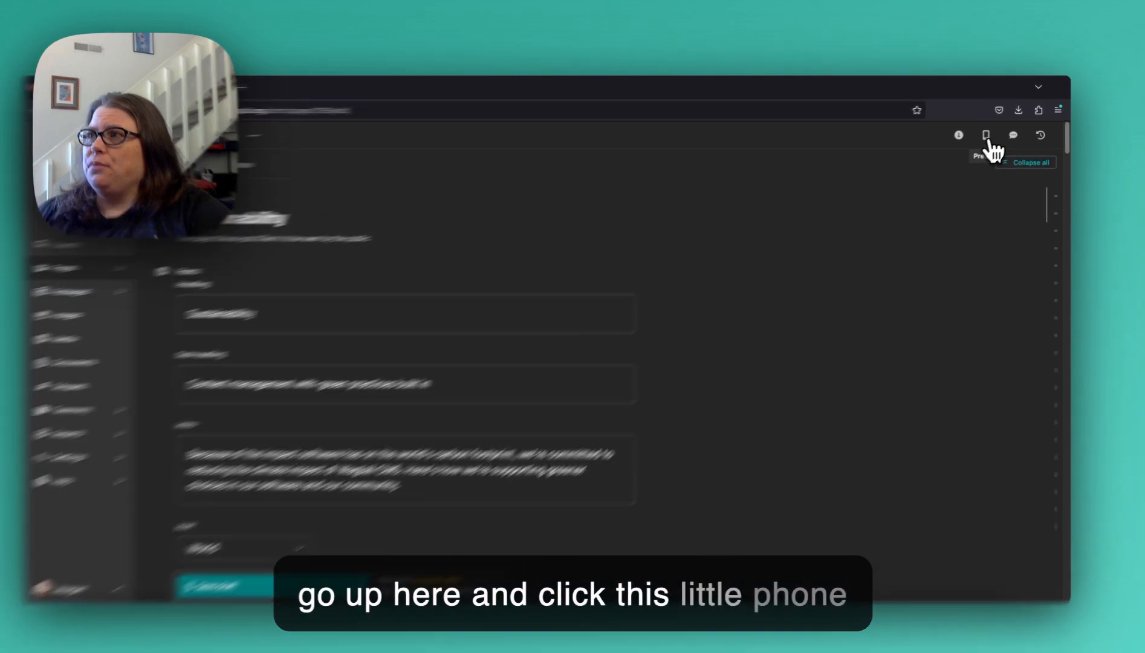
Show the live preview panel of the Sustainability page beside the editing form
click(985, 134)
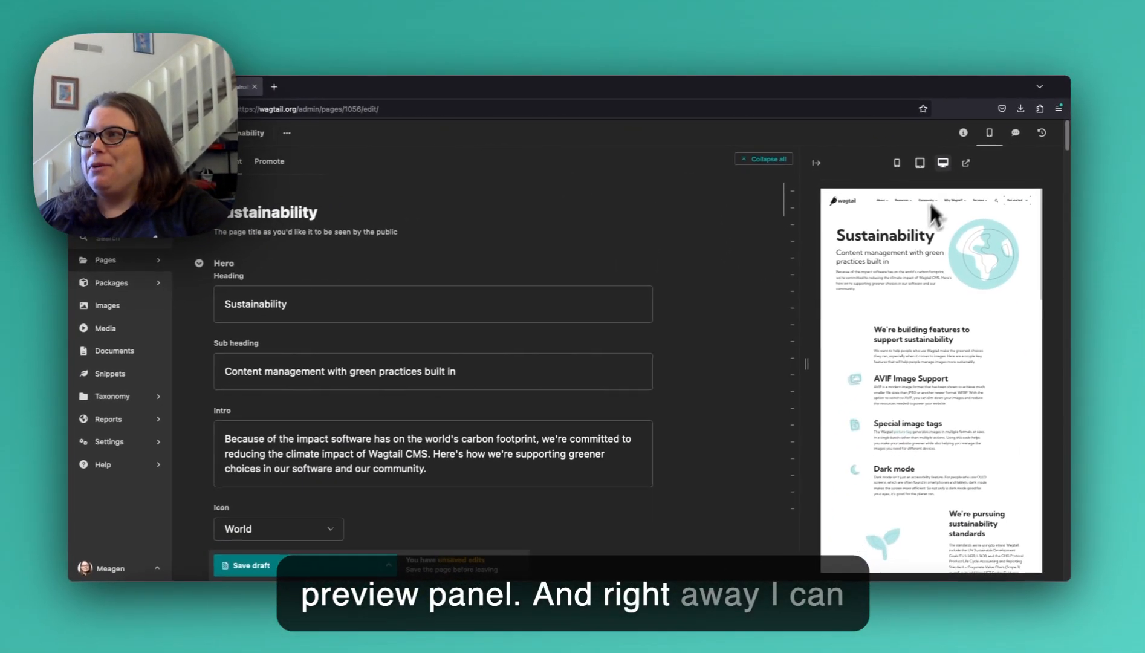
mouse_move(989, 325)
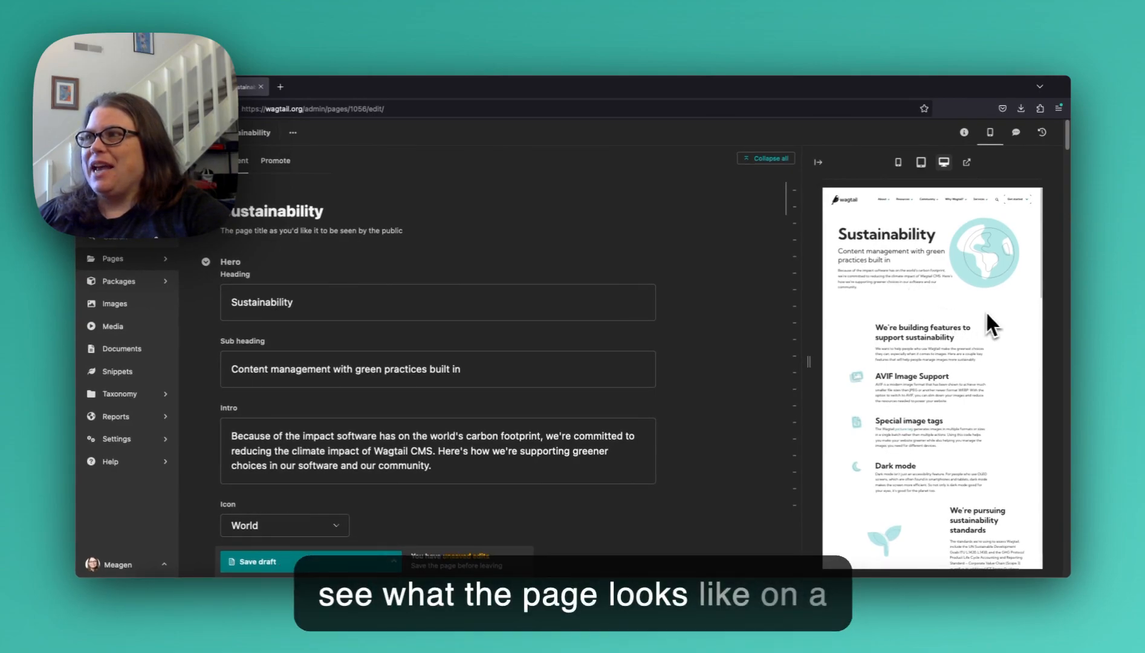
scroll(down, 3)
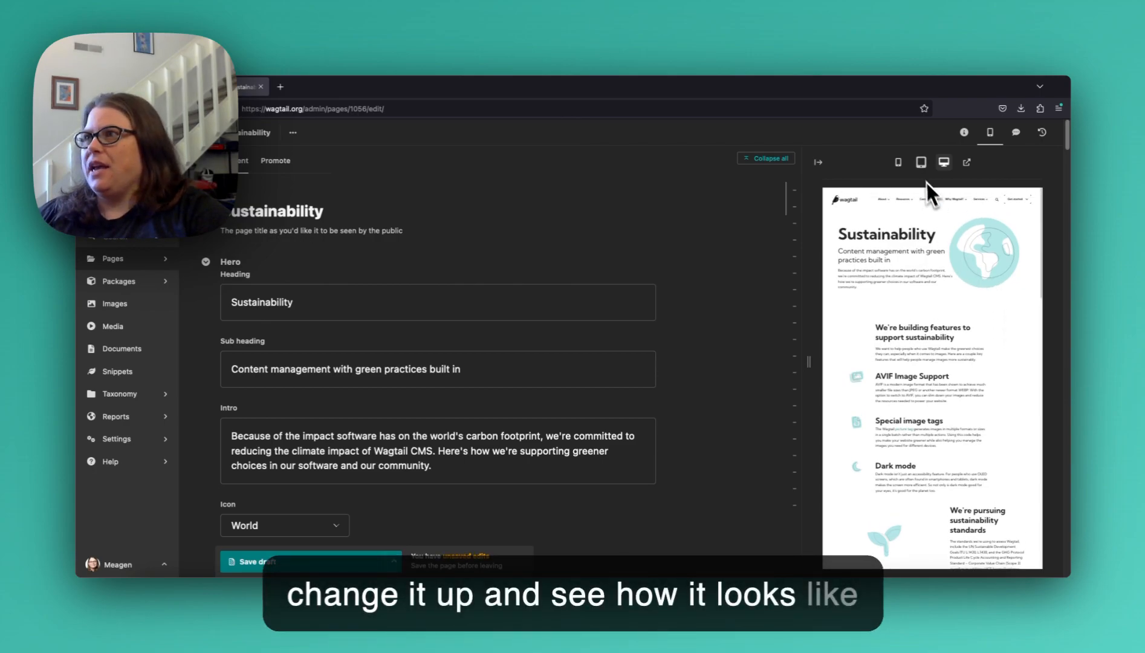
click(897, 162)
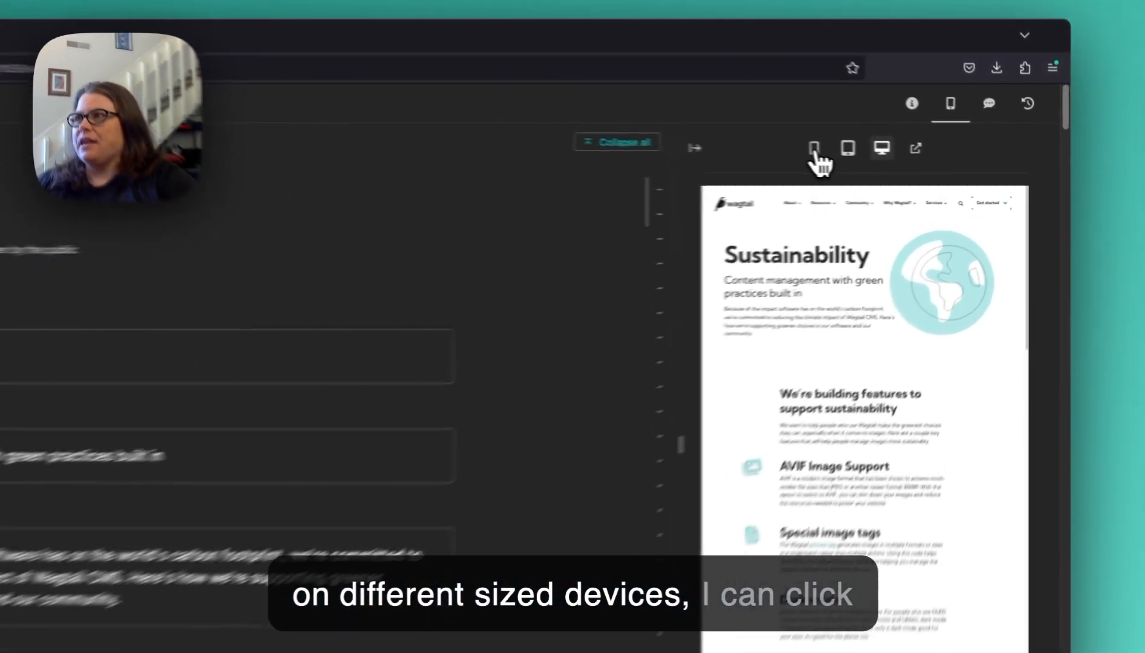
click(813, 148)
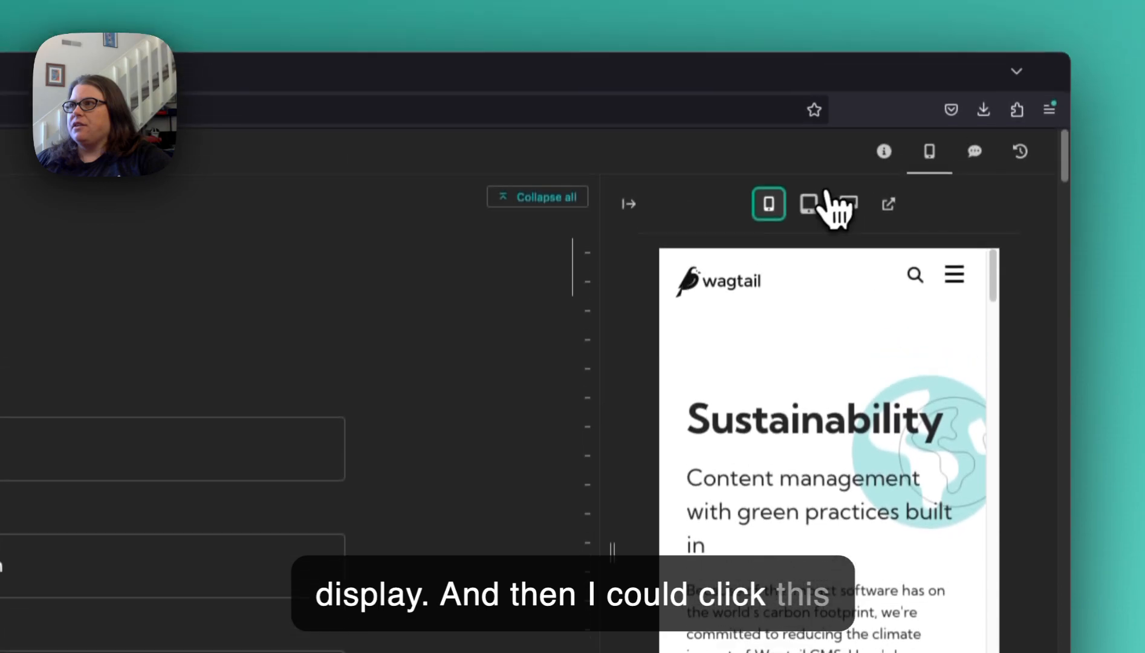
click(806, 216)
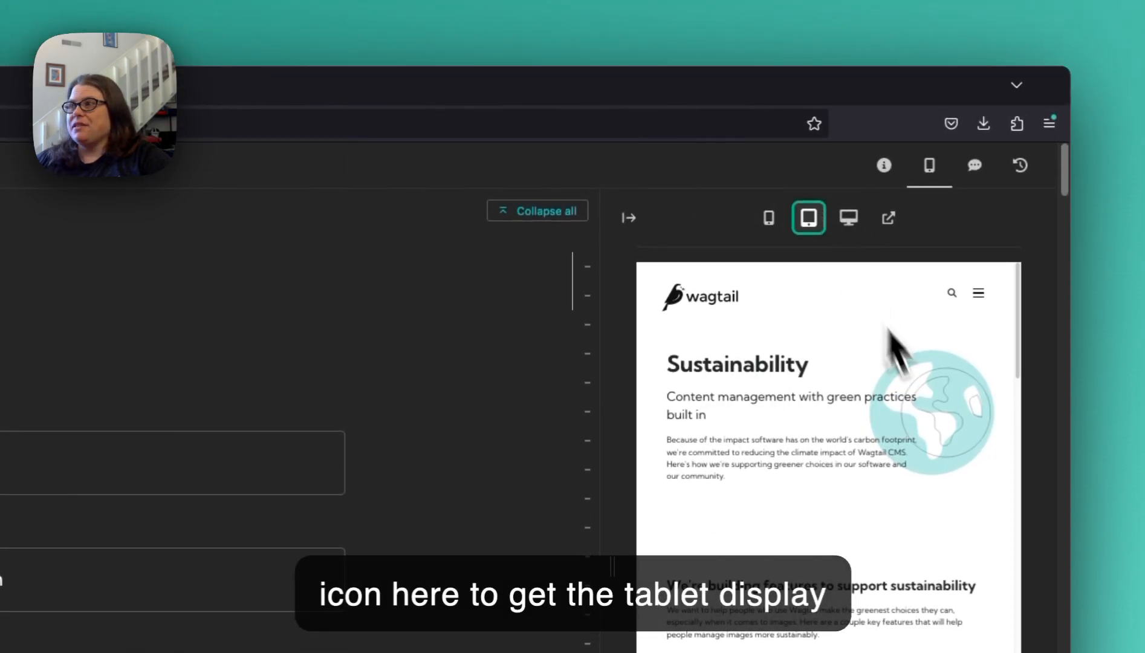
scroll(down, 3)
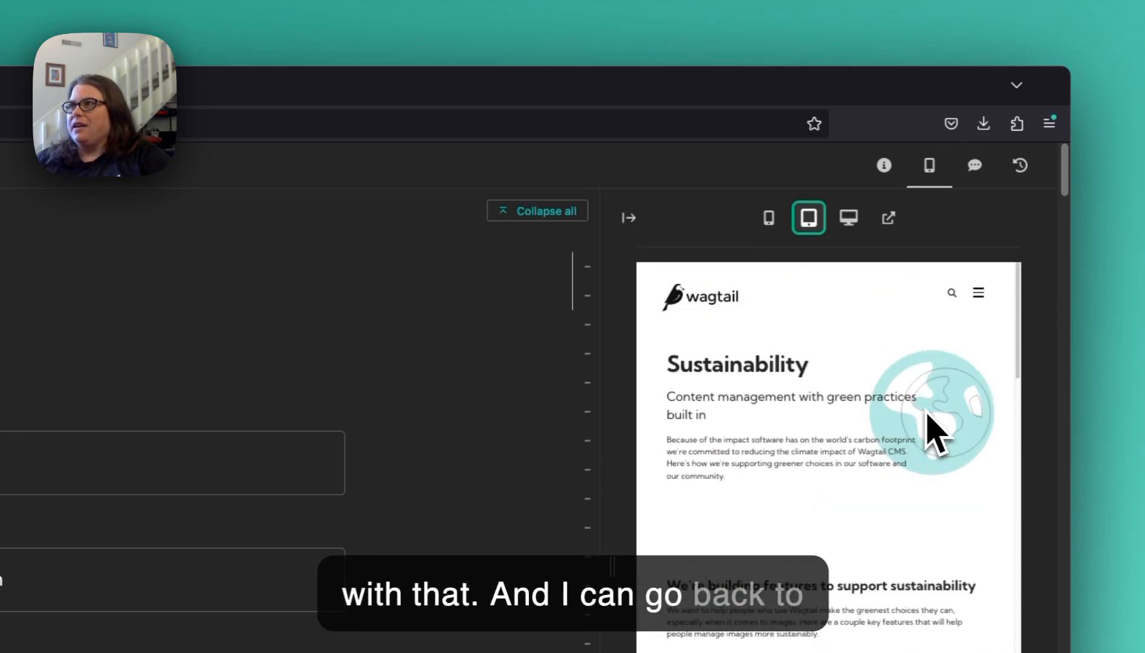
click(847, 217)
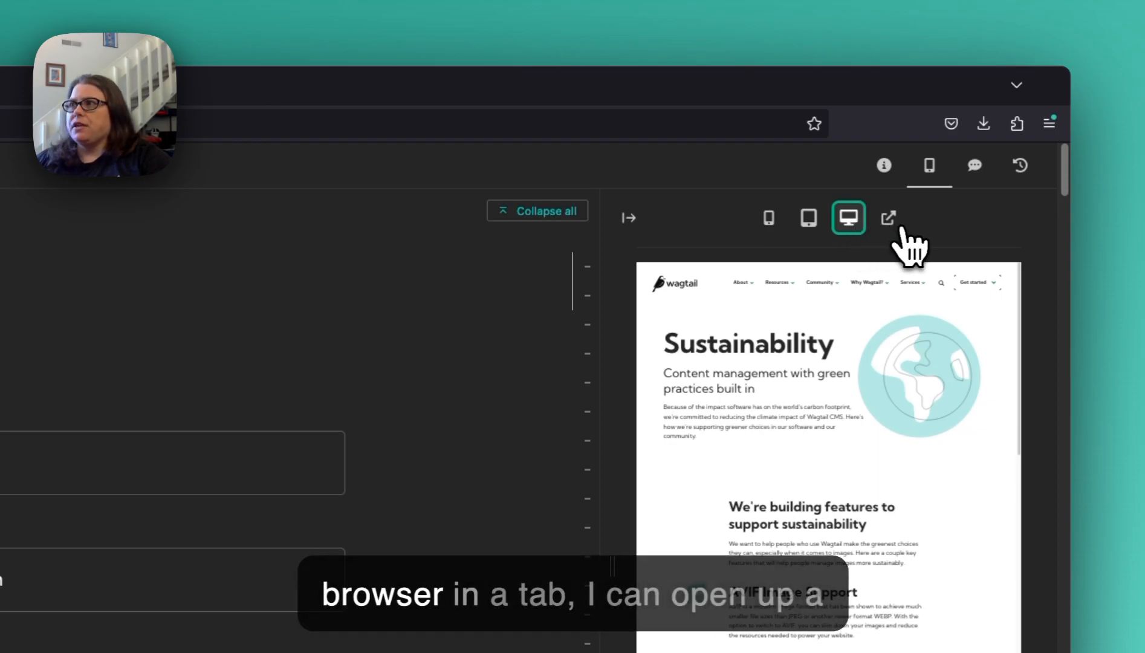
Launch the Sustainability page preview full-size in a separate browser tab
click(887, 216)
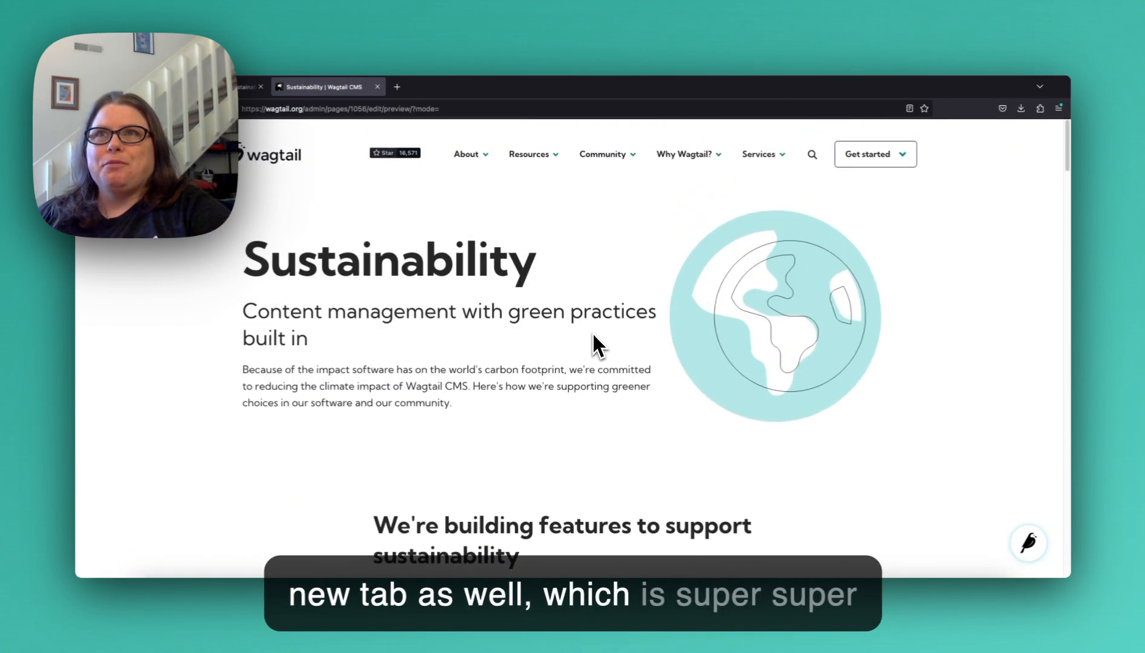
mouse_move(380, 103)
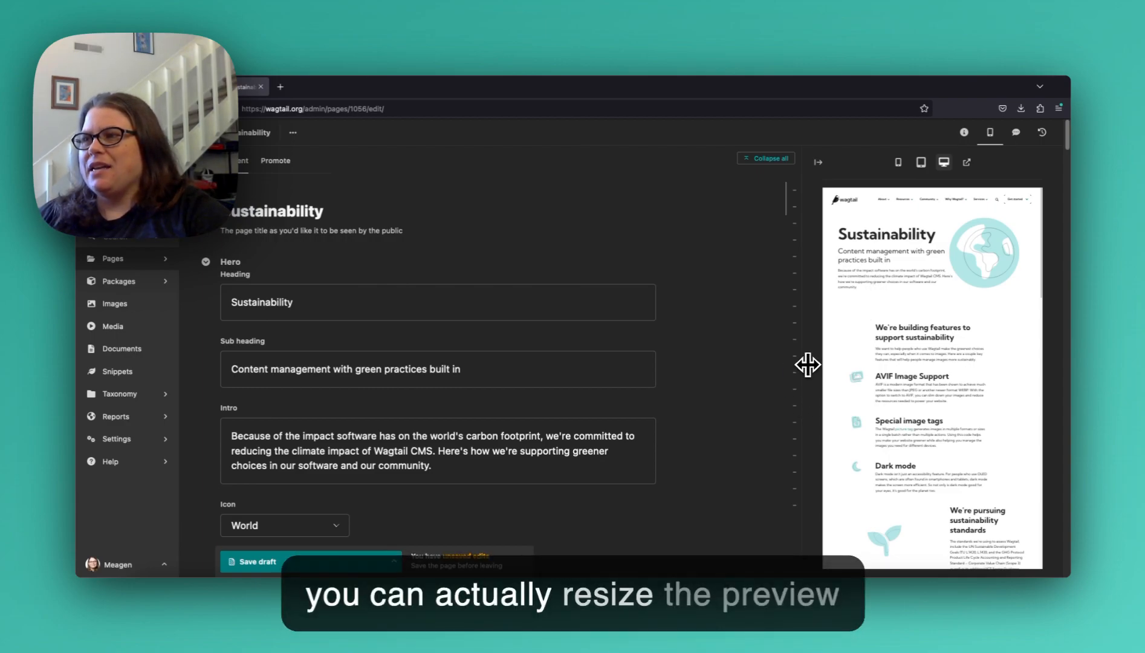
Widen the live preview panel by dragging its divider to the left
drag(808, 364, 624, 338)
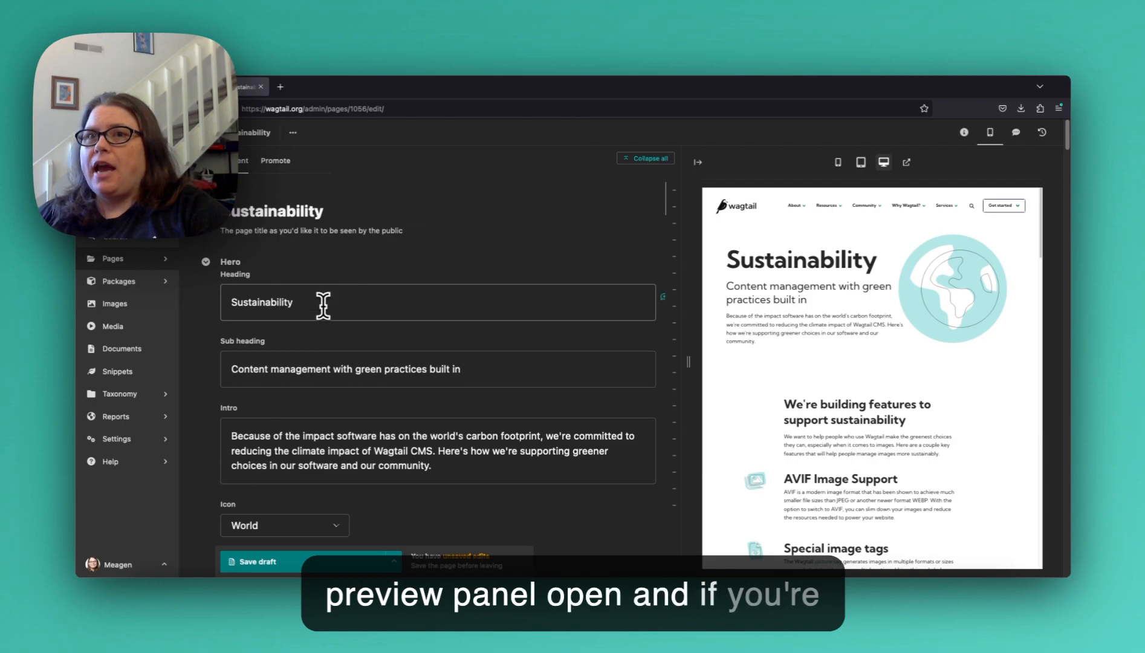
Replace the hero heading text with 'Wagtail goes green'
double_click(261, 301)
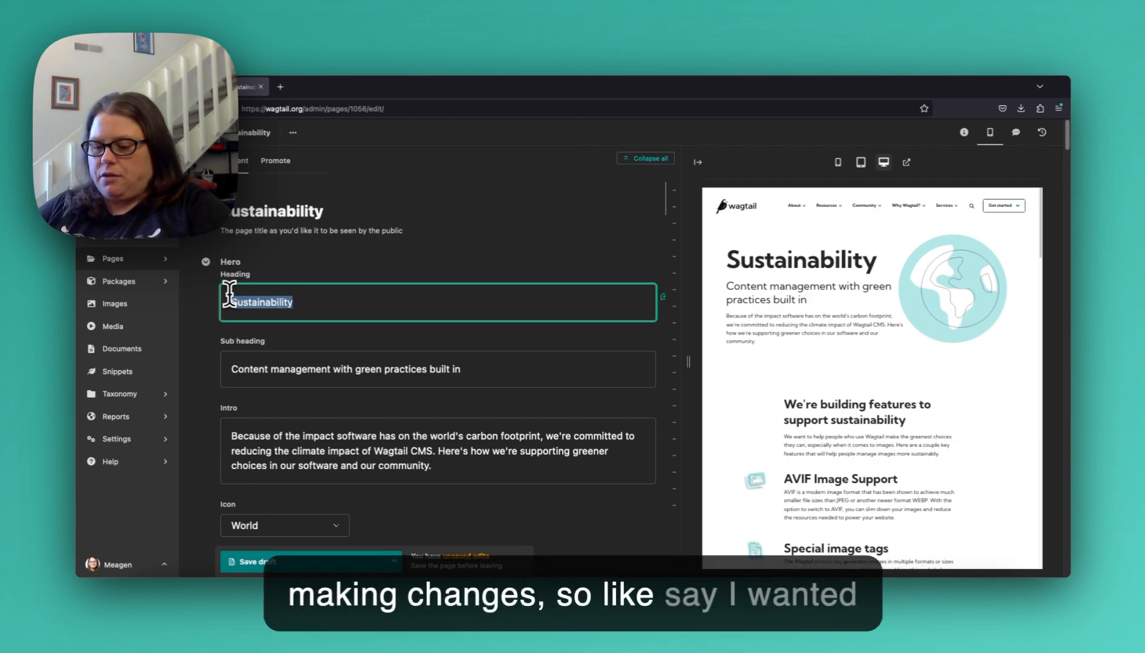
text(Wagtail goes)
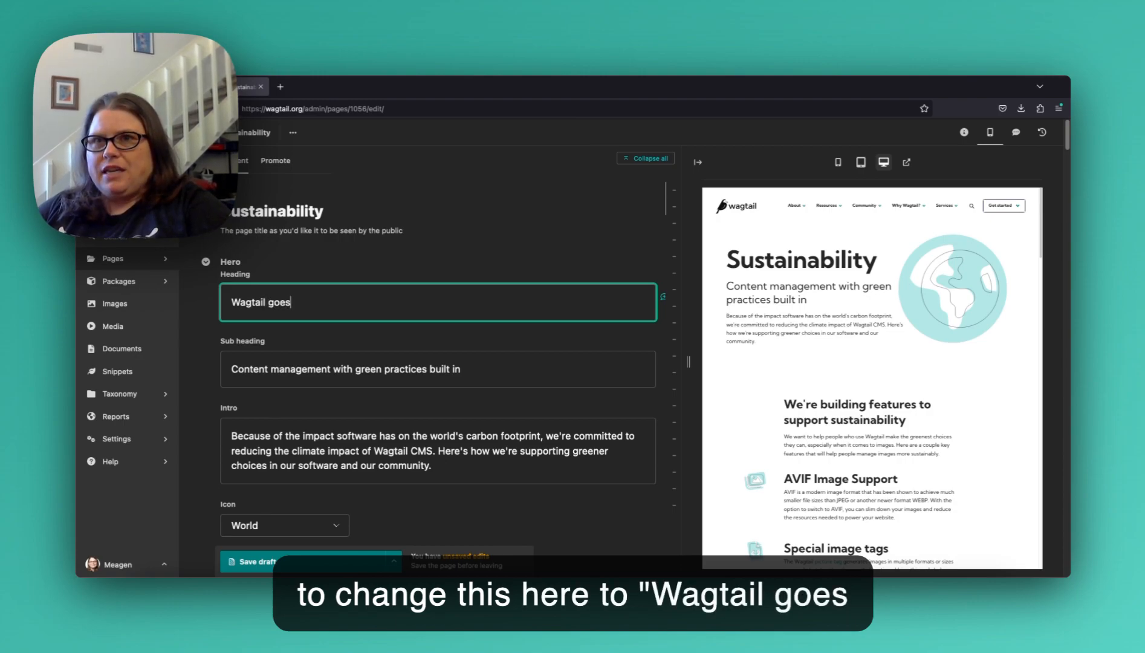
text(green)
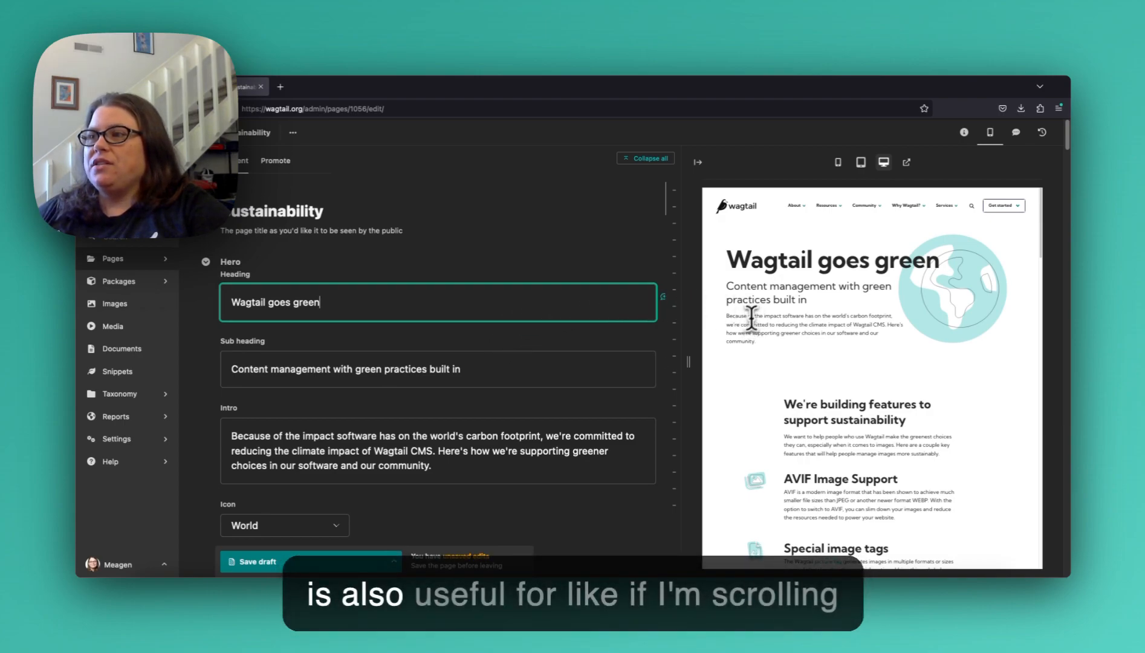
scroll(down, 3)
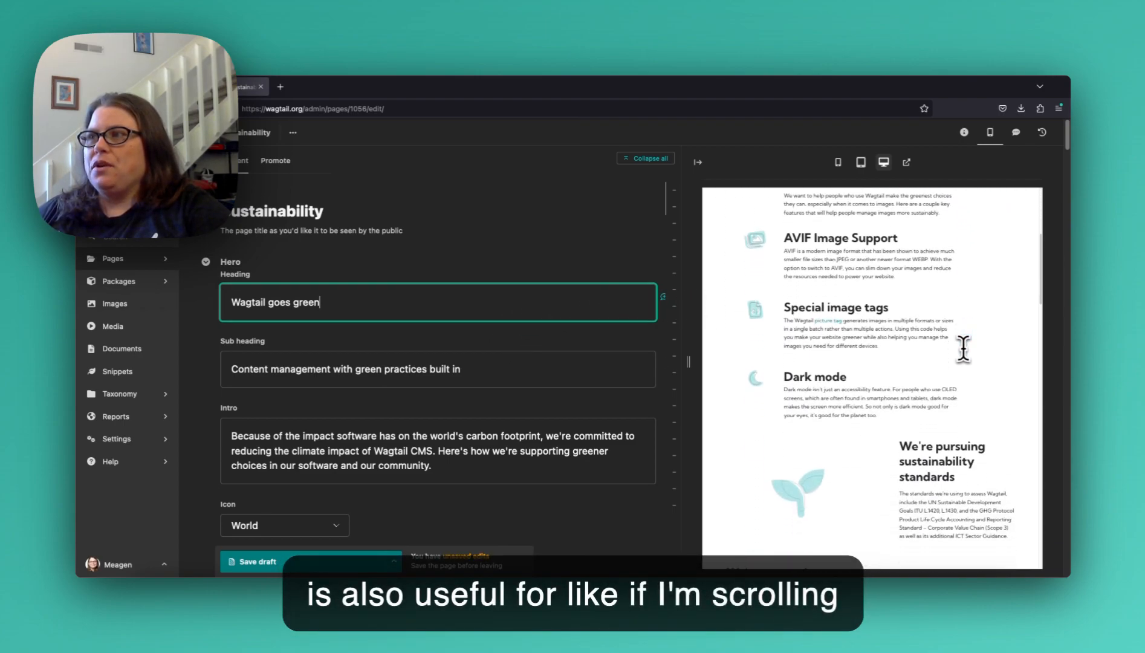
scroll(down, 3)
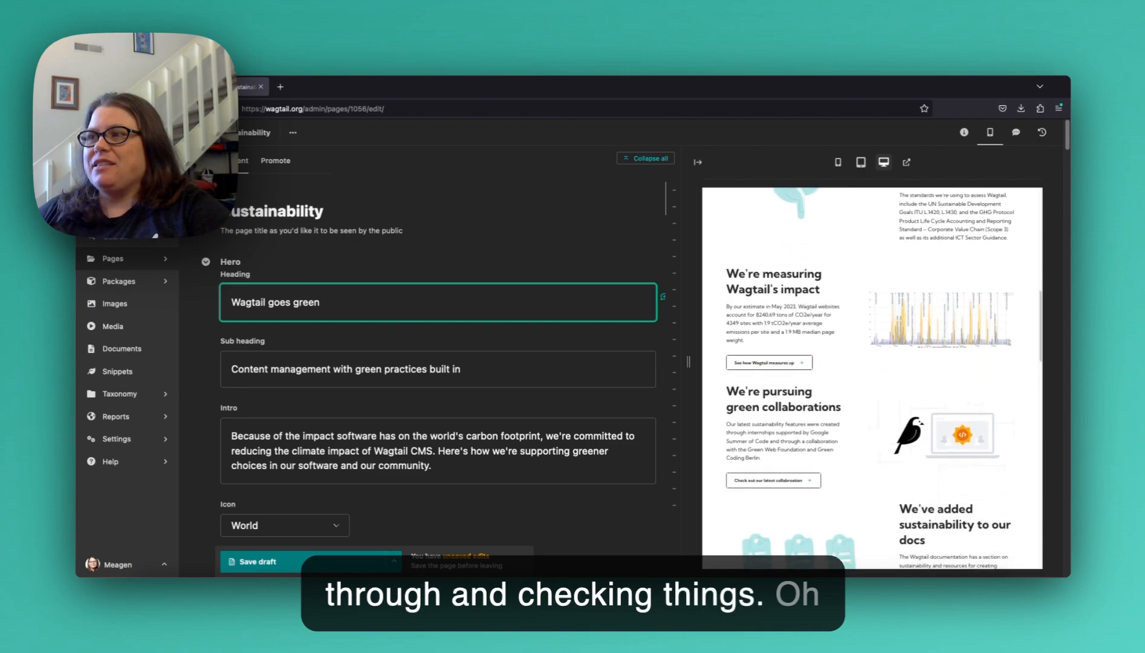
scroll(down, 3)
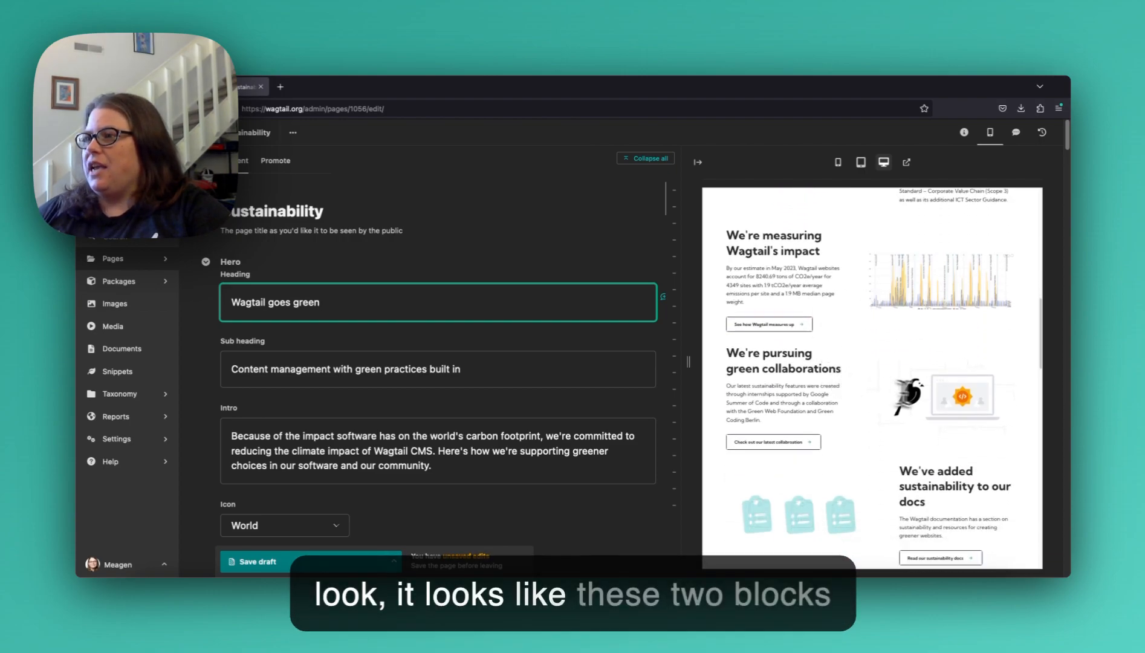
scroll(down, 3)
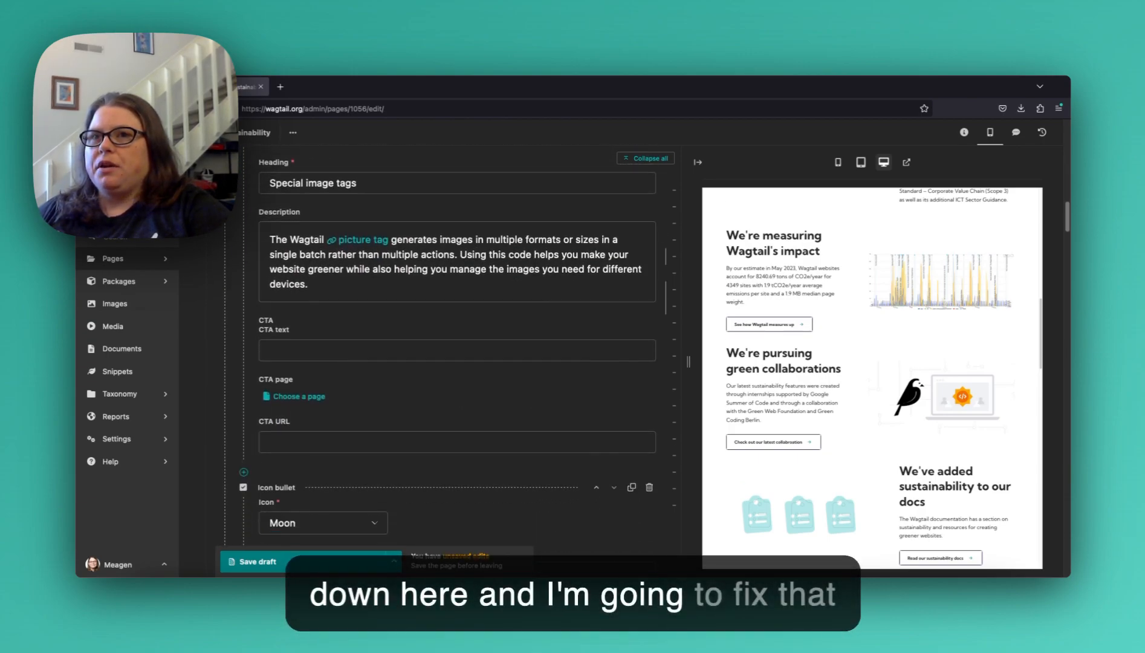
scroll(down, 3)
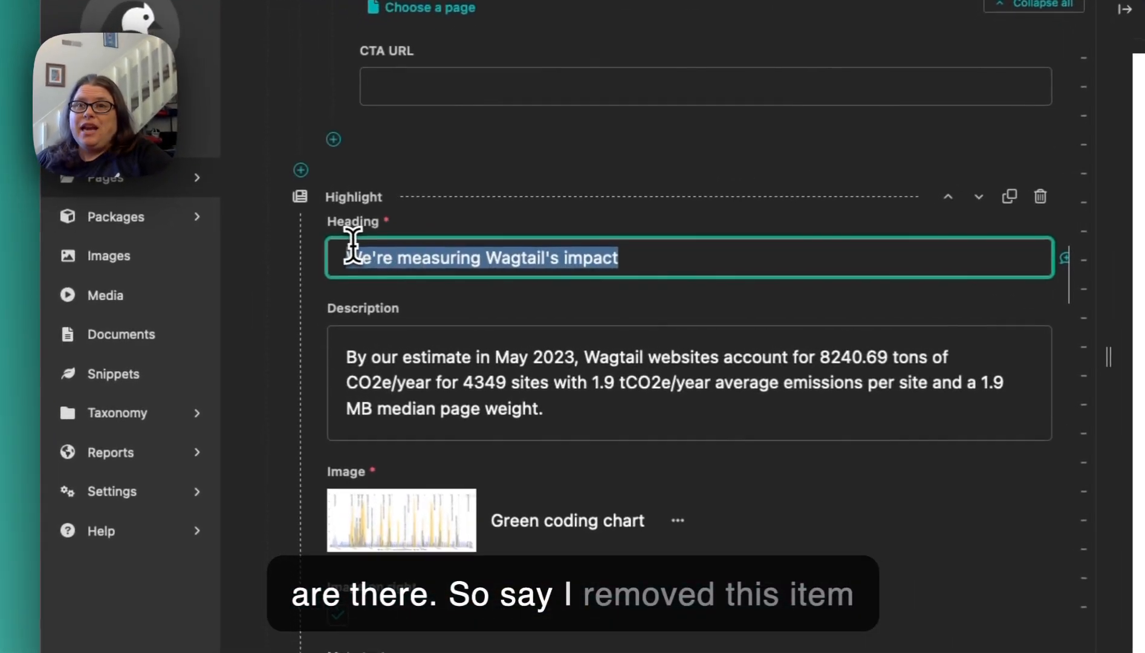
key(Delete)
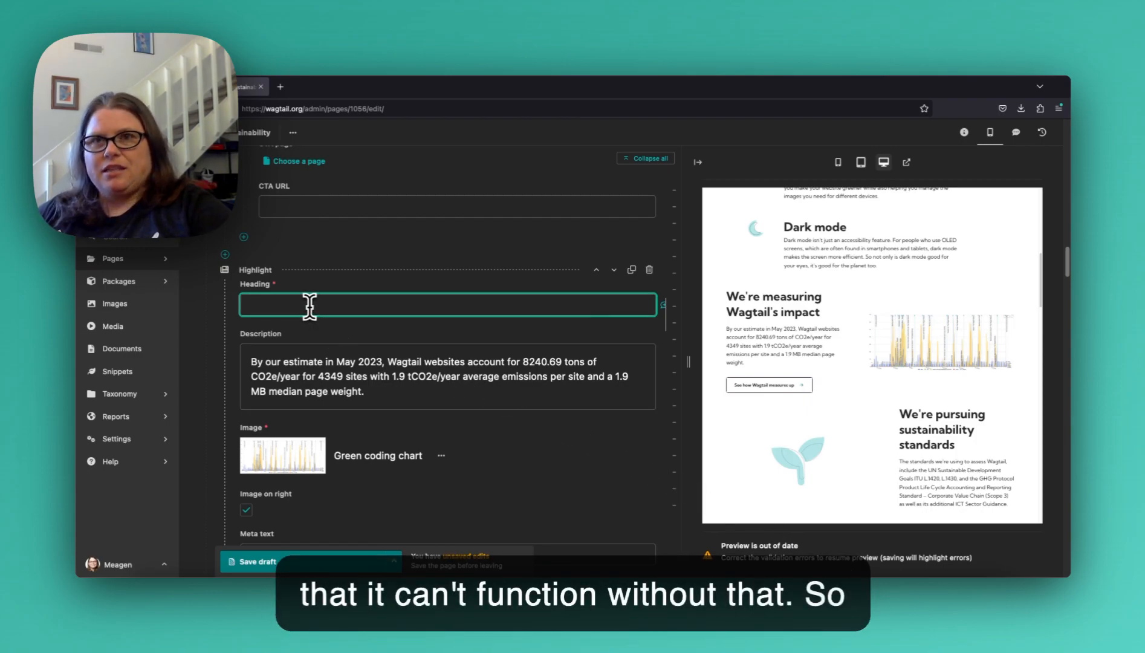
text(We're measuring Wagtail's impact)
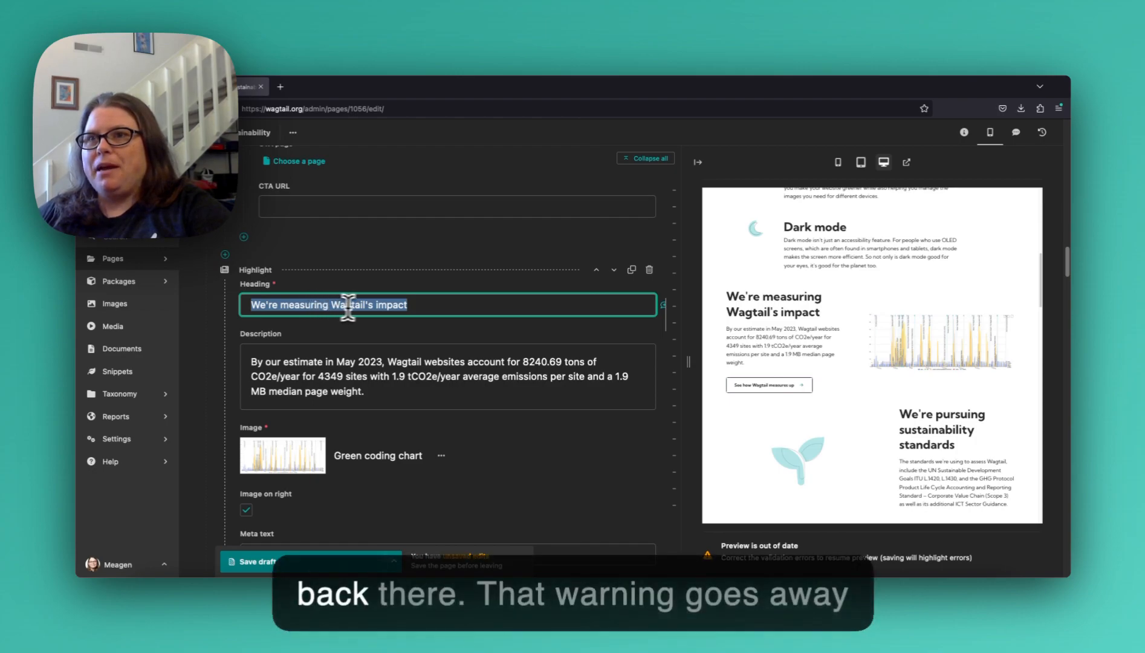